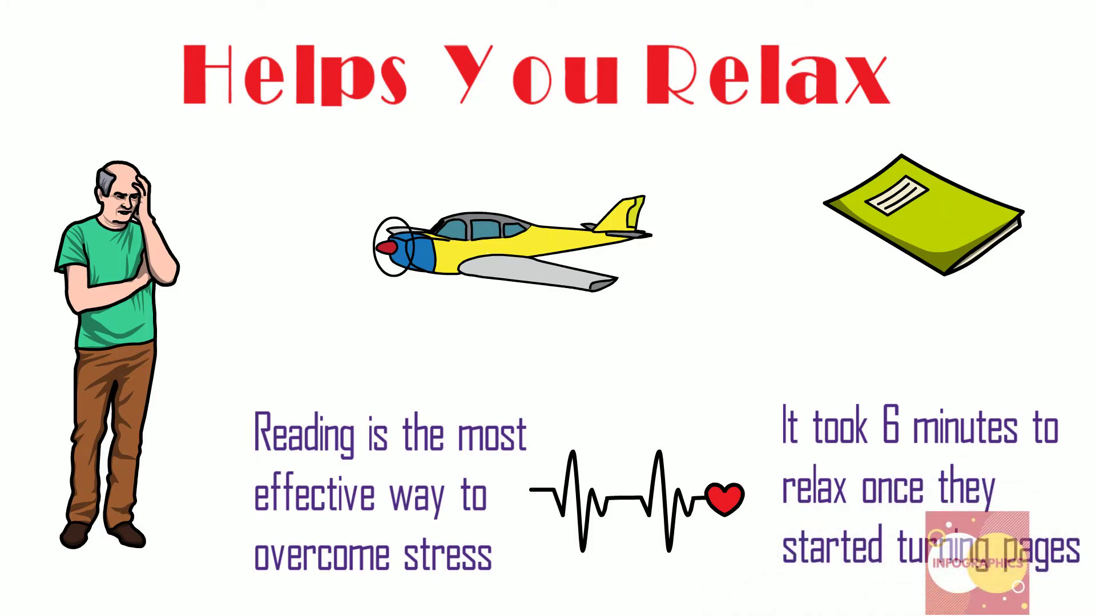
pyautogui.scroll(-3)
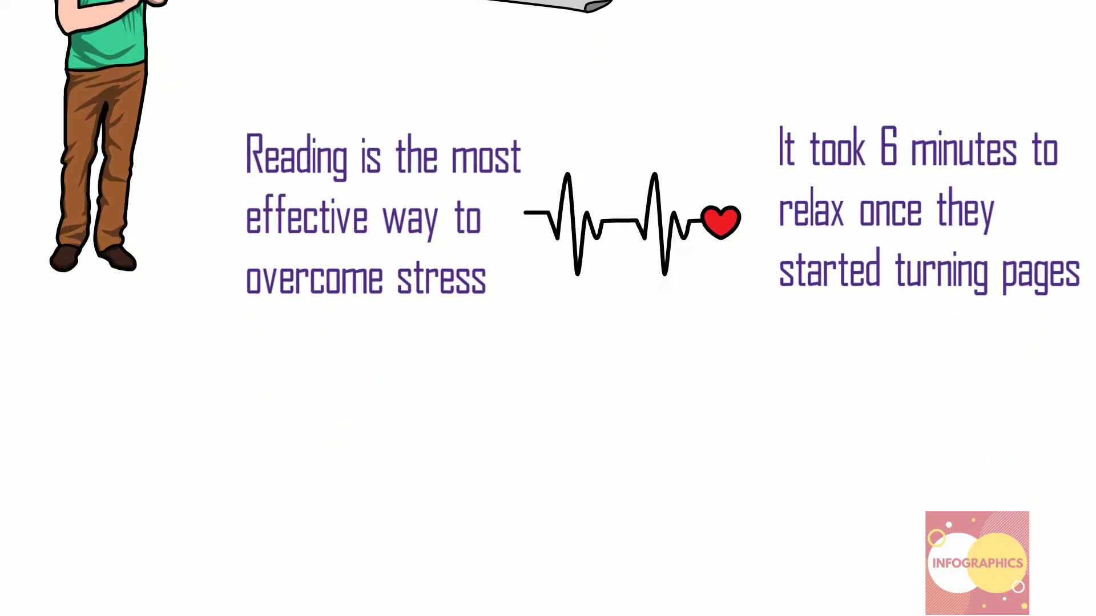